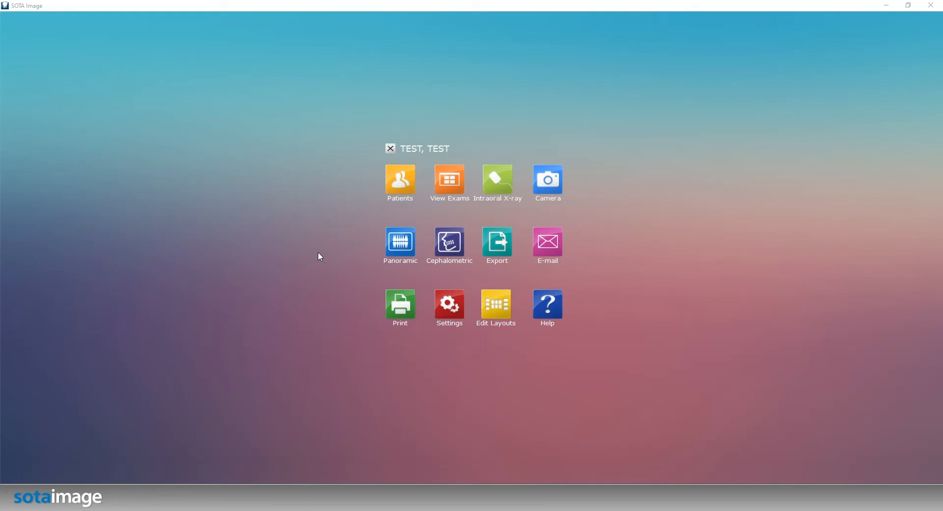
pyautogui.moveTo(511, 204)
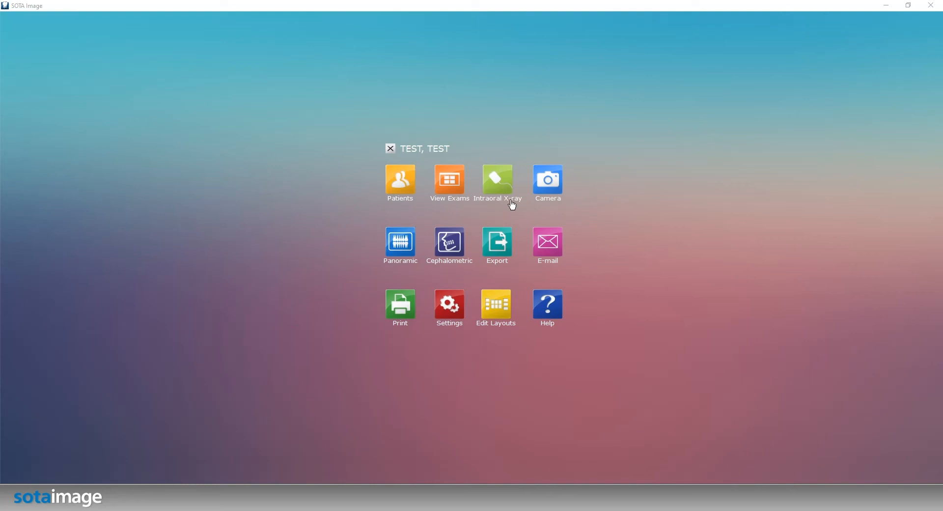
pyautogui.moveTo(543, 205)
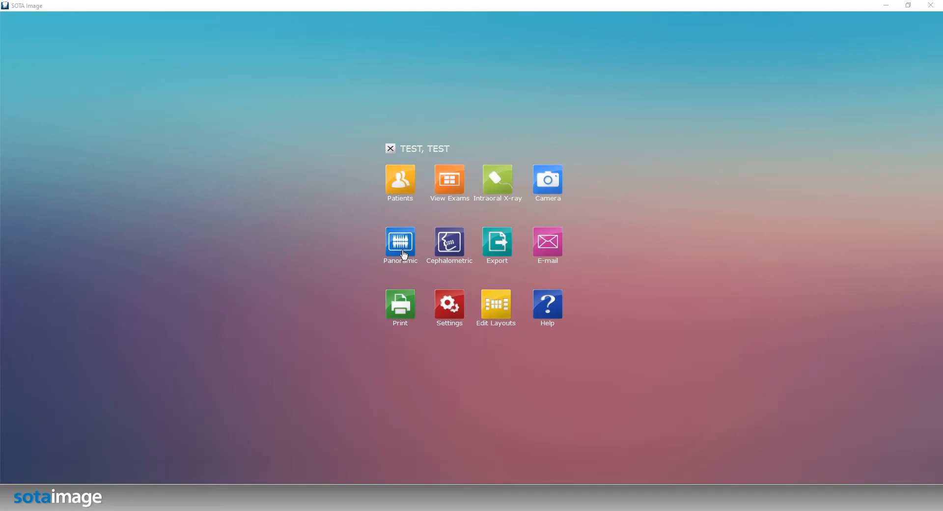
pyautogui.moveTo(444, 253)
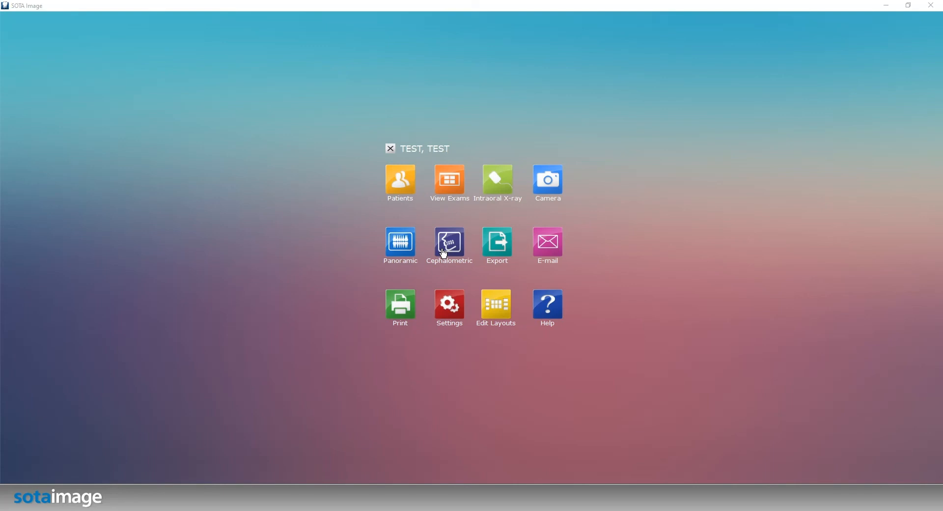
pyautogui.moveTo(493, 195)
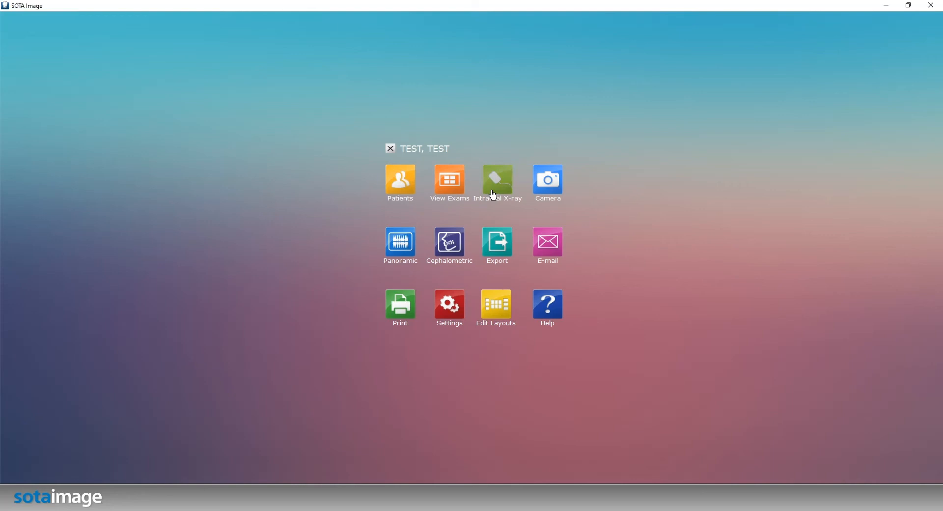
# - Start an Intraoral X-ray exam for TEST, TEST and pick the Bitewings layout
pyautogui.click(498, 180)
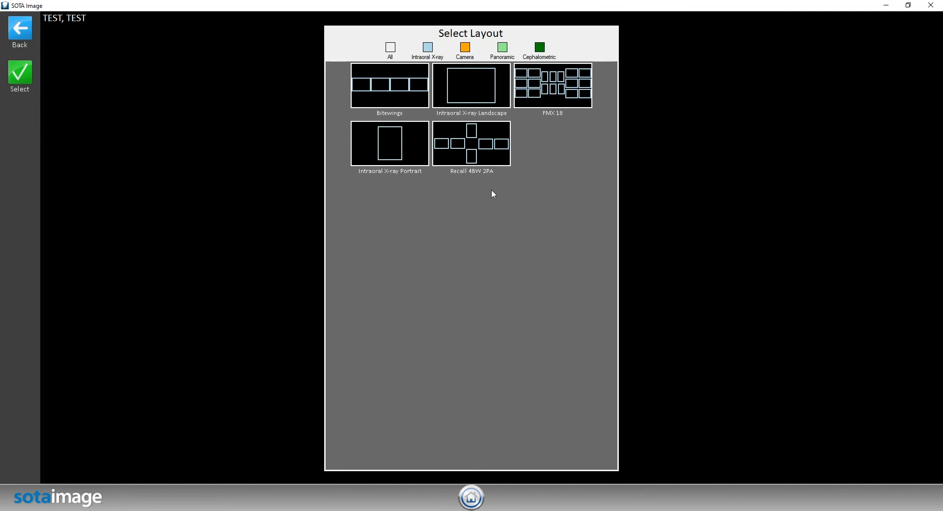
pyautogui.click(389, 86)
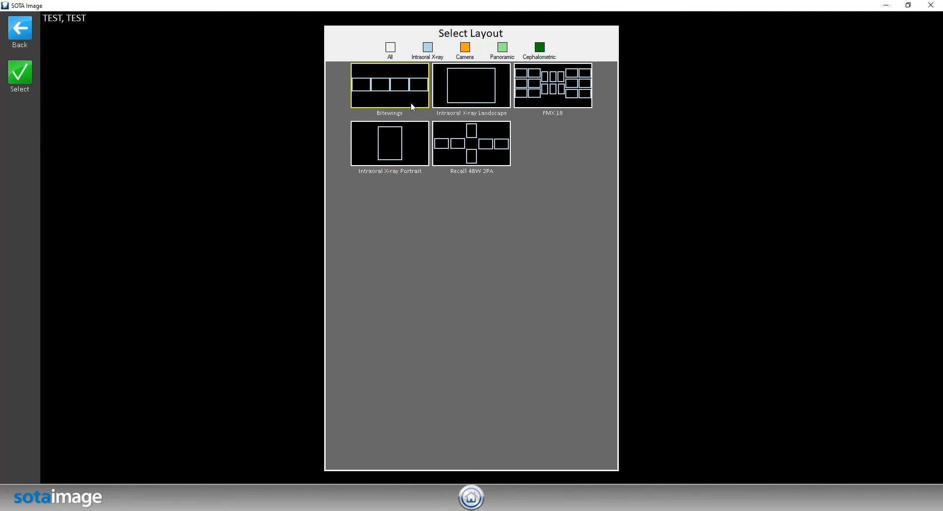
# - Confirm the Bitewings layout so the four-slot exam opens awaiting capture
pyautogui.click(19, 73)
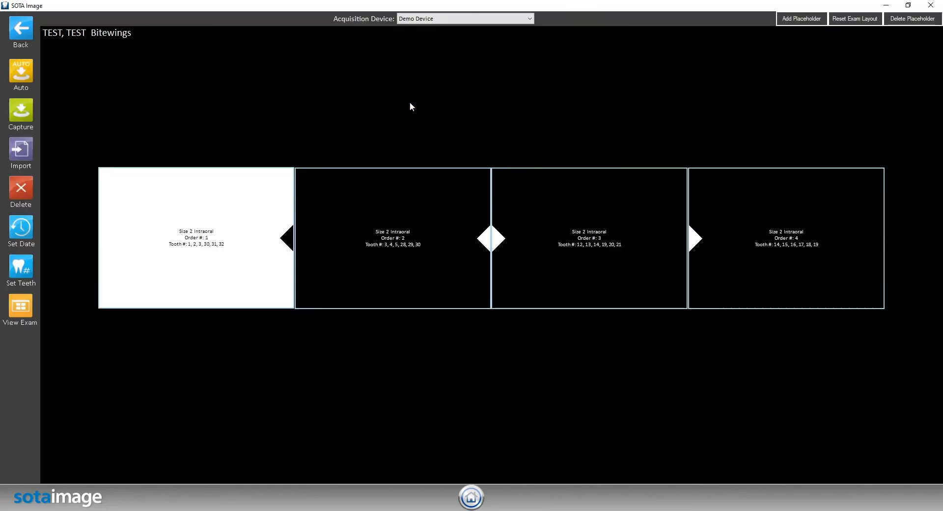
pyautogui.moveTo(306, 116)
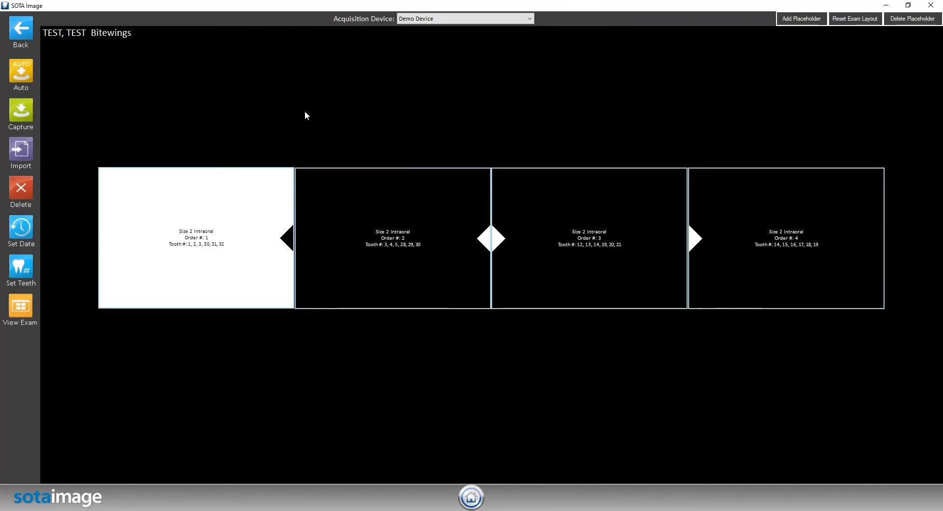
pyautogui.moveTo(18, 162)
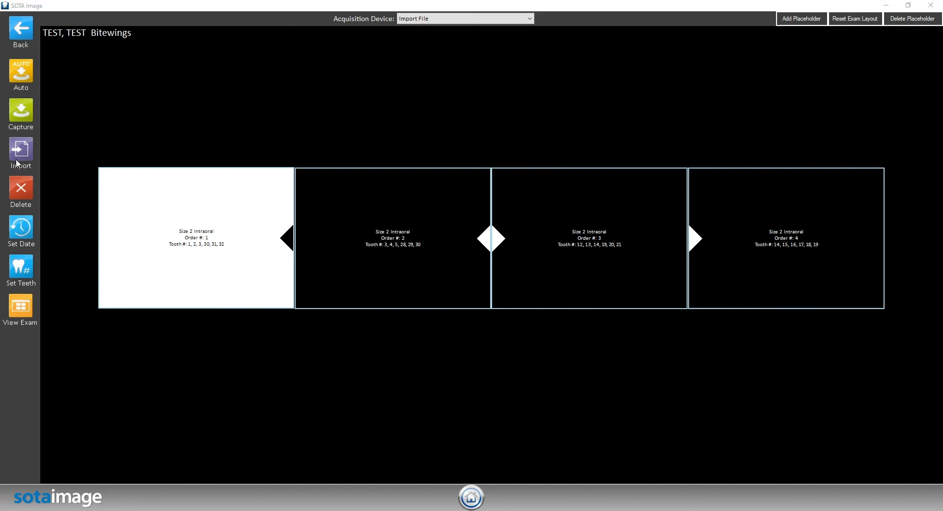
# - Import Patient 1.1 through Patient 1.4 from the Desktop into the Bitewings slots
pyautogui.click(21, 149)
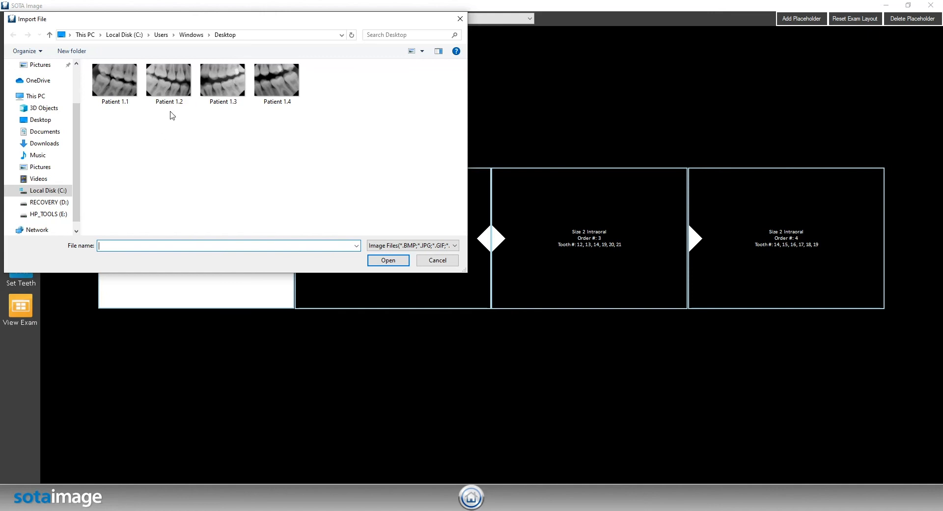
pyautogui.moveTo(246, 122)
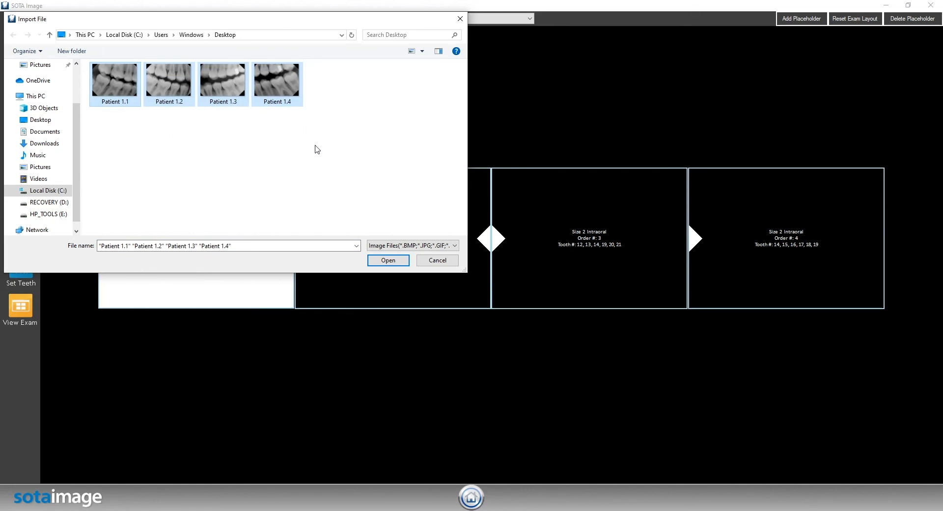
pyautogui.moveTo(328, 155)
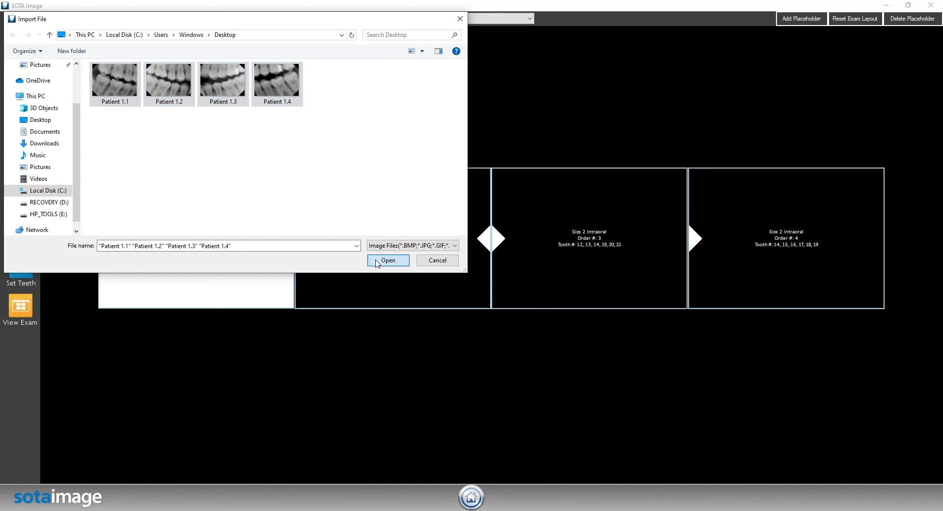
pyautogui.click(387, 261)
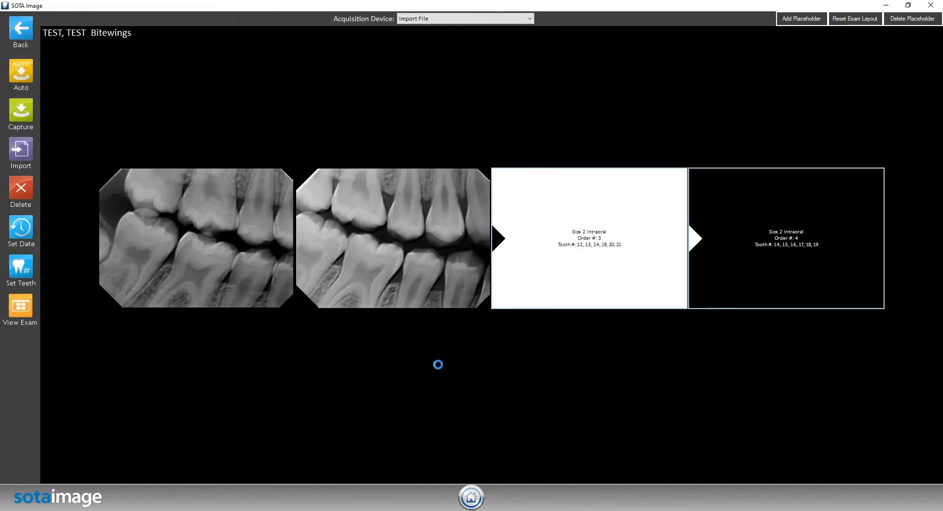